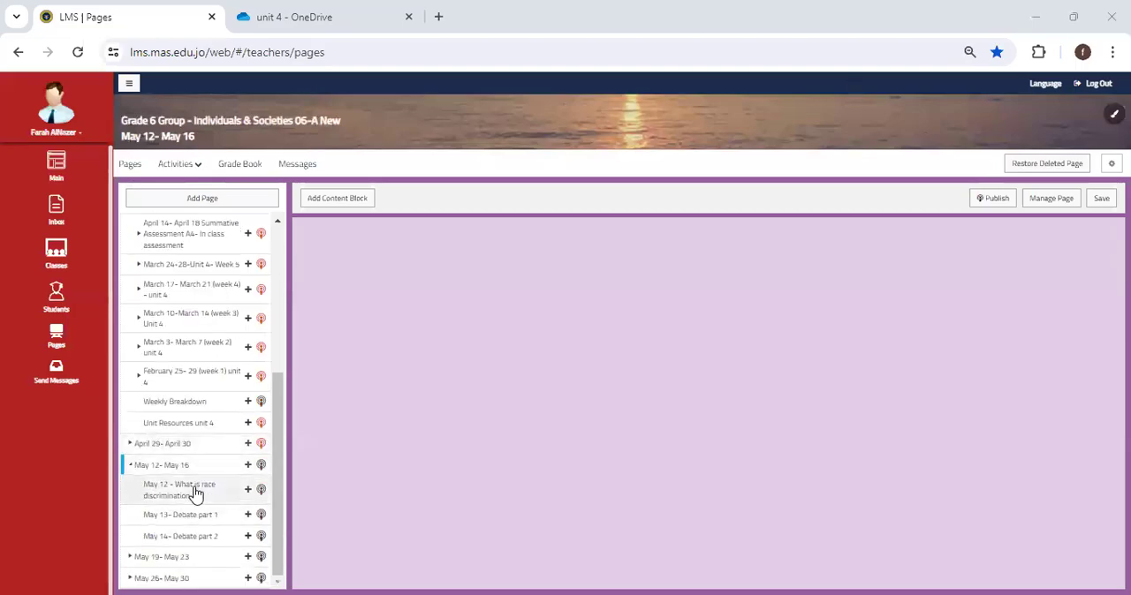
# Review the May 12 race discrimination lesson's word wall, key terms and tutorial videos
pyautogui.click(180, 489)
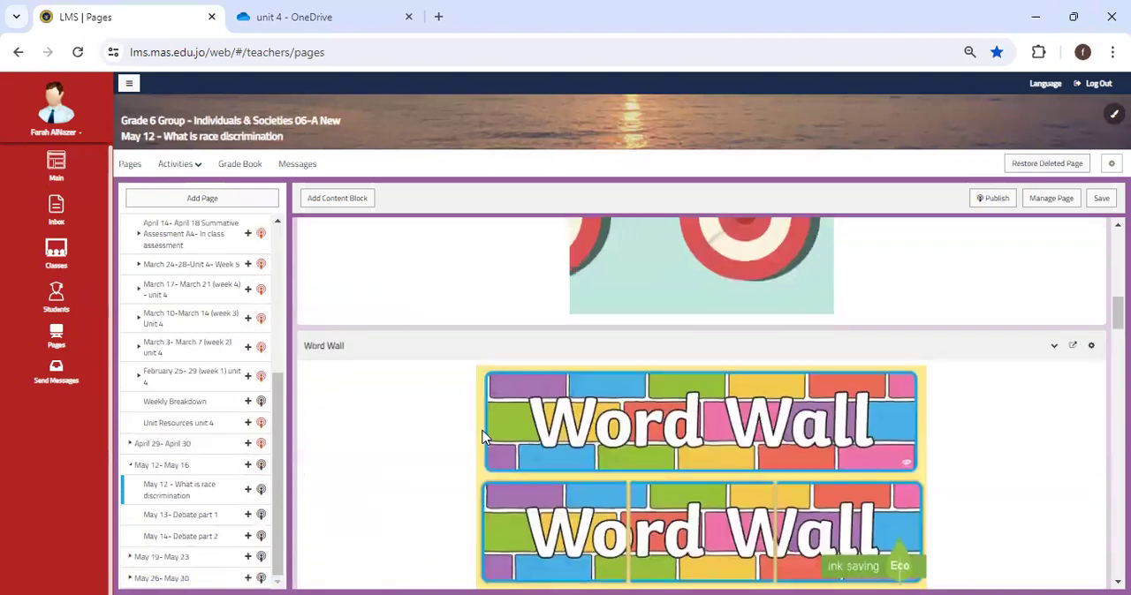
pyautogui.scroll(-3)
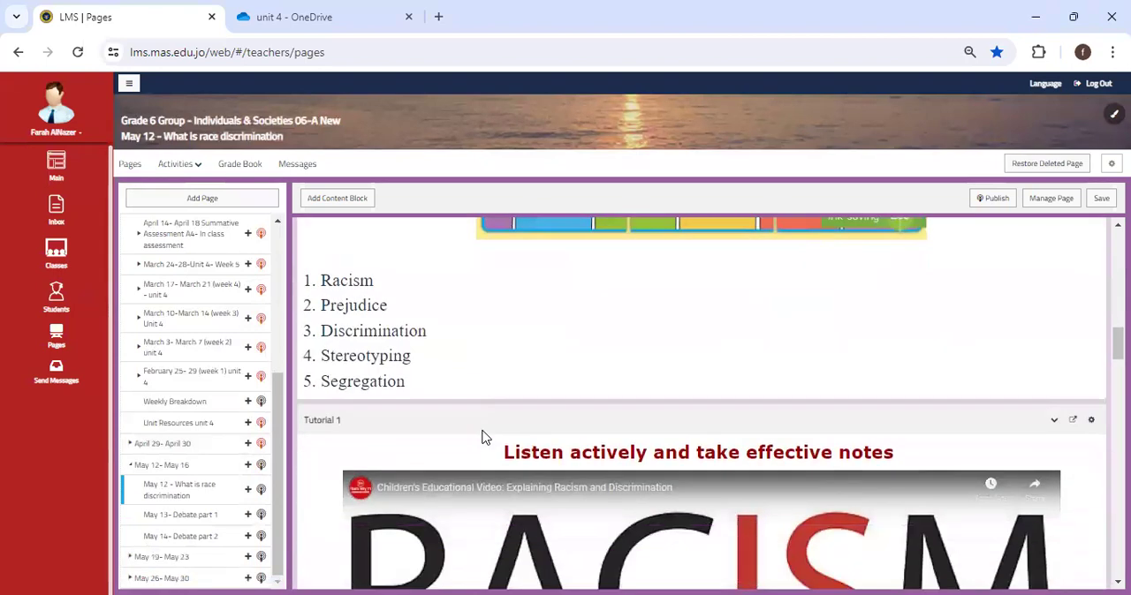
pyautogui.scroll(-3)
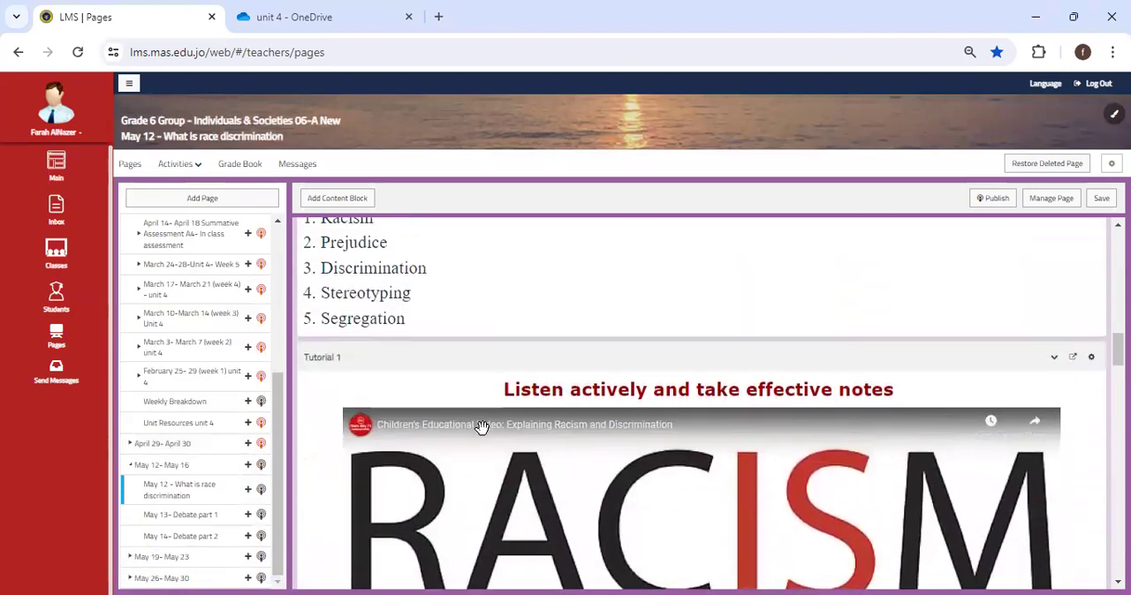
pyautogui.scroll(3)
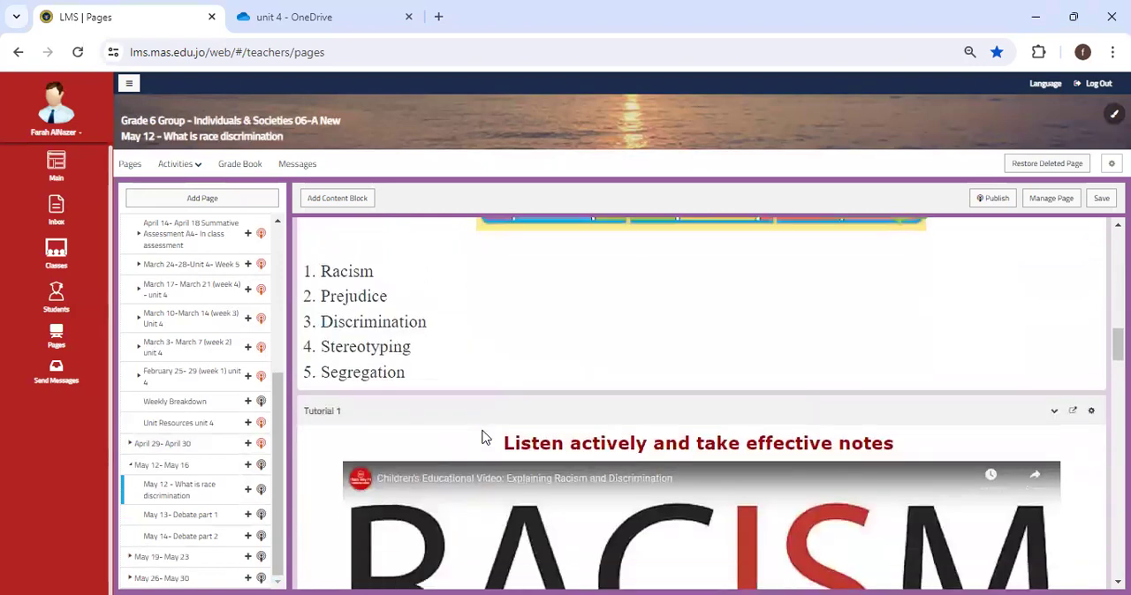
pyautogui.scroll(-3)
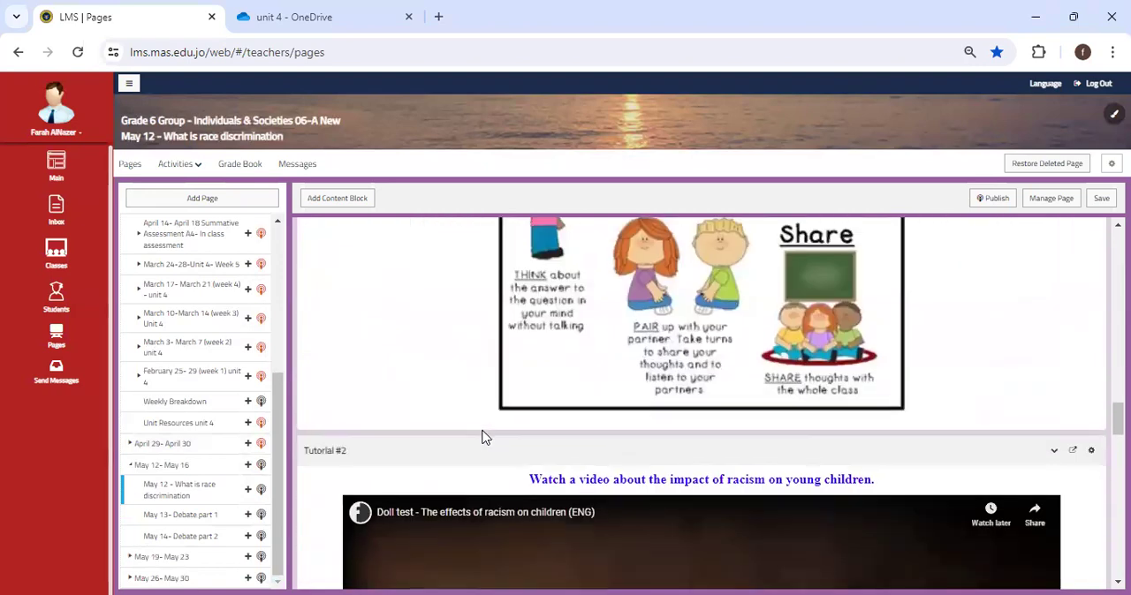
pyautogui.scroll(-3)
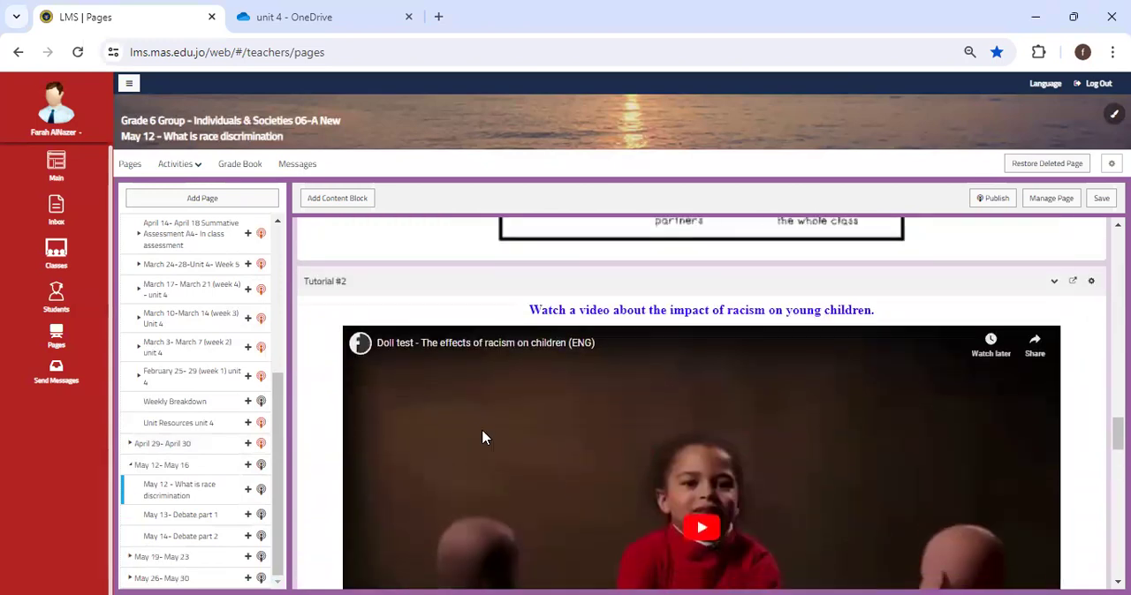
pyautogui.scroll(-3)
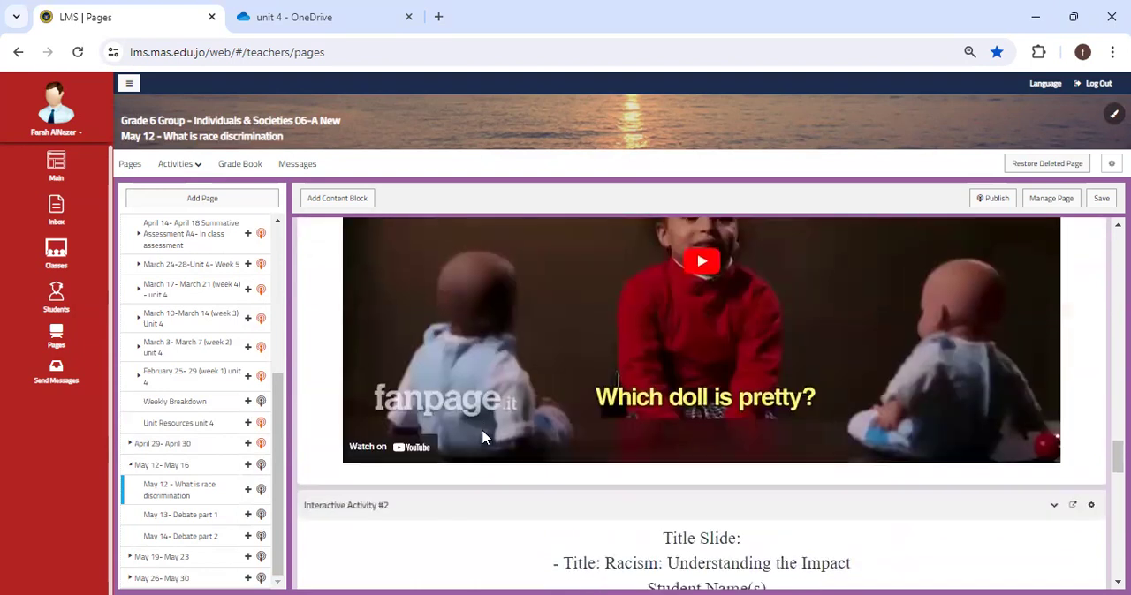
pyautogui.scroll(-3)
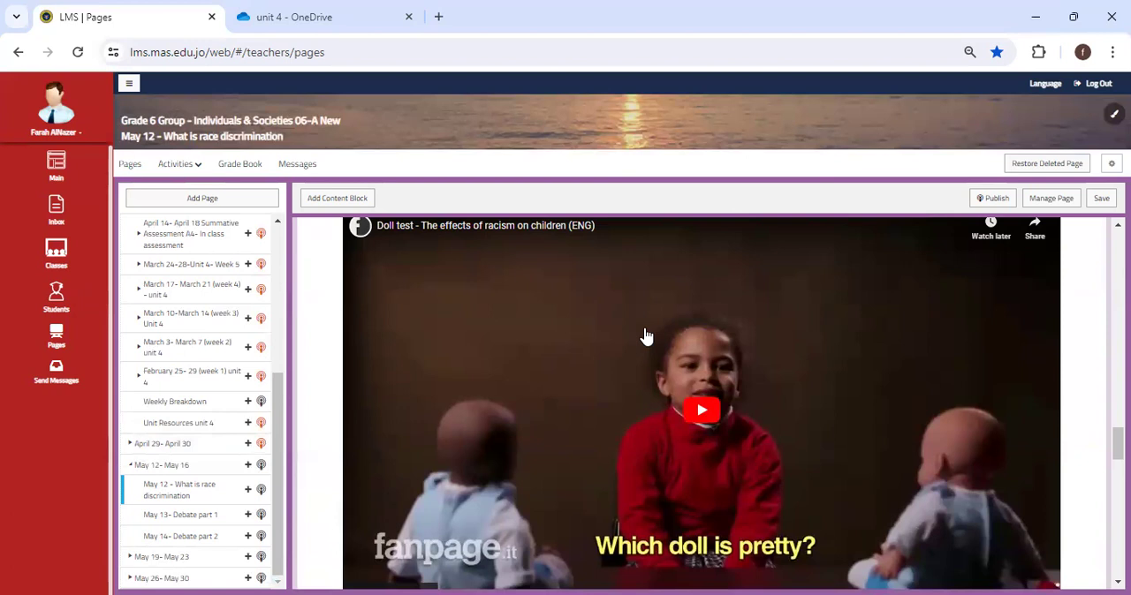
pyautogui.moveTo(177, 521)
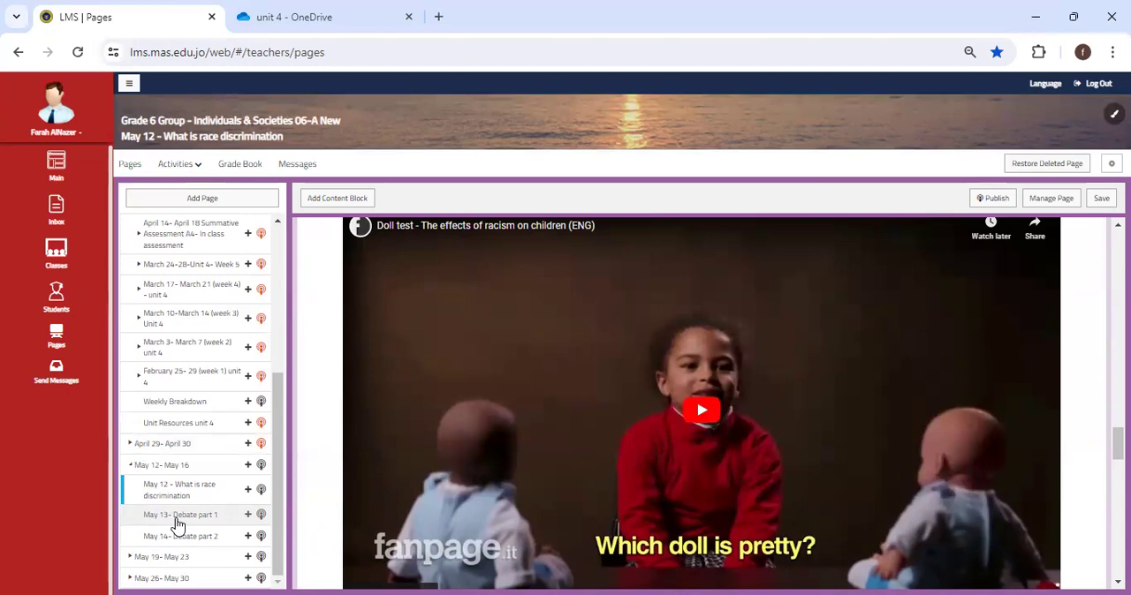
# Review the May 13 Debate part 1 page's debate vocabulary and introductory video
pyautogui.click(180, 514)
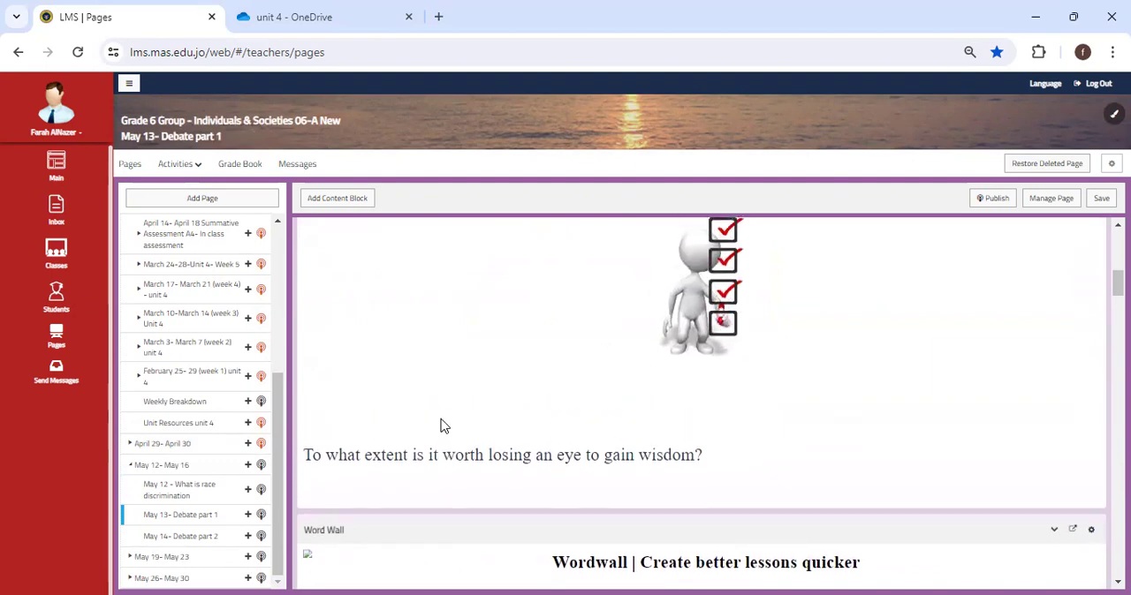
pyautogui.scroll(-3)
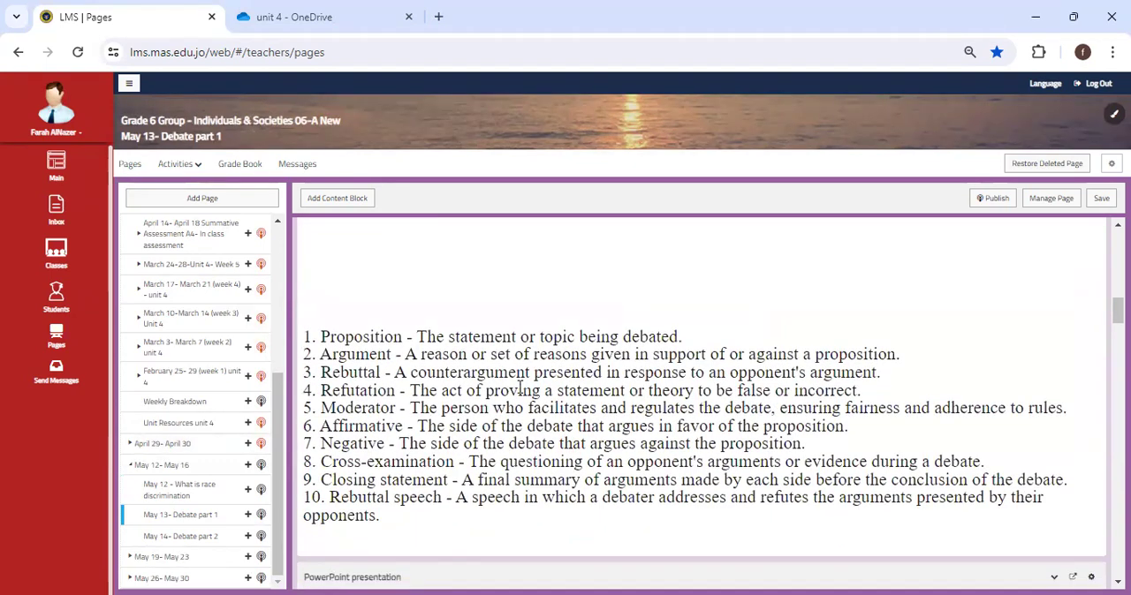
pyautogui.scroll(-3)
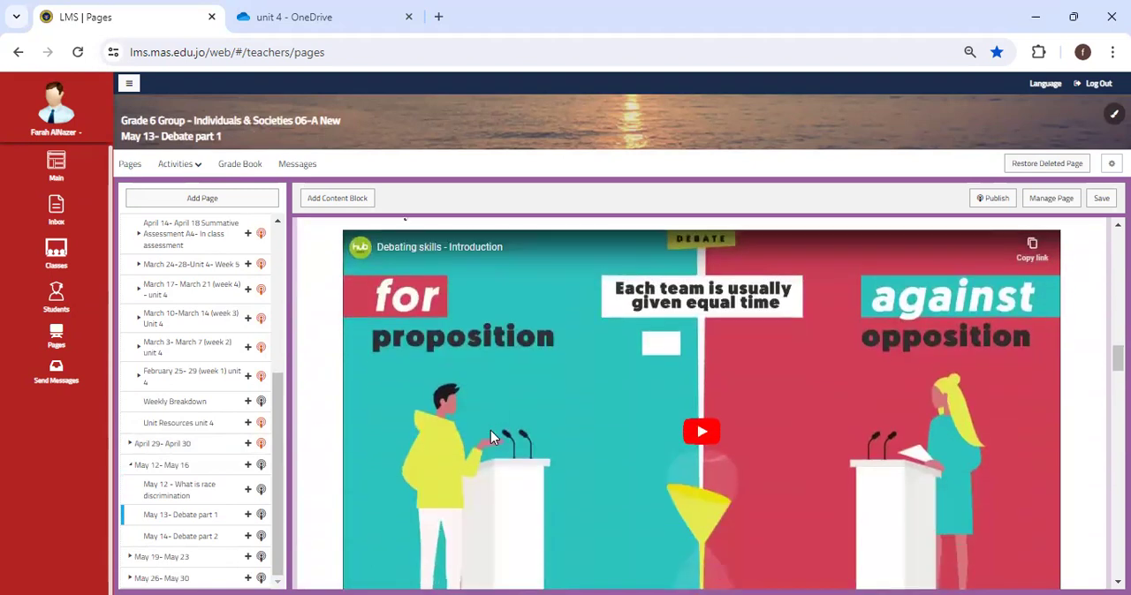
pyautogui.scroll(-3)
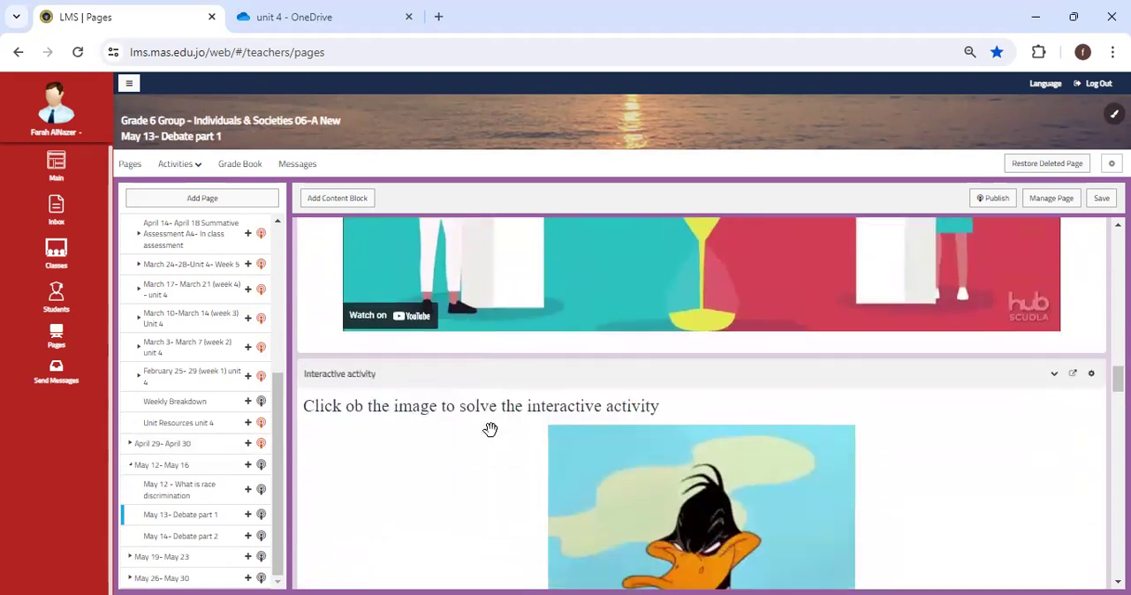
pyautogui.scroll(-3)
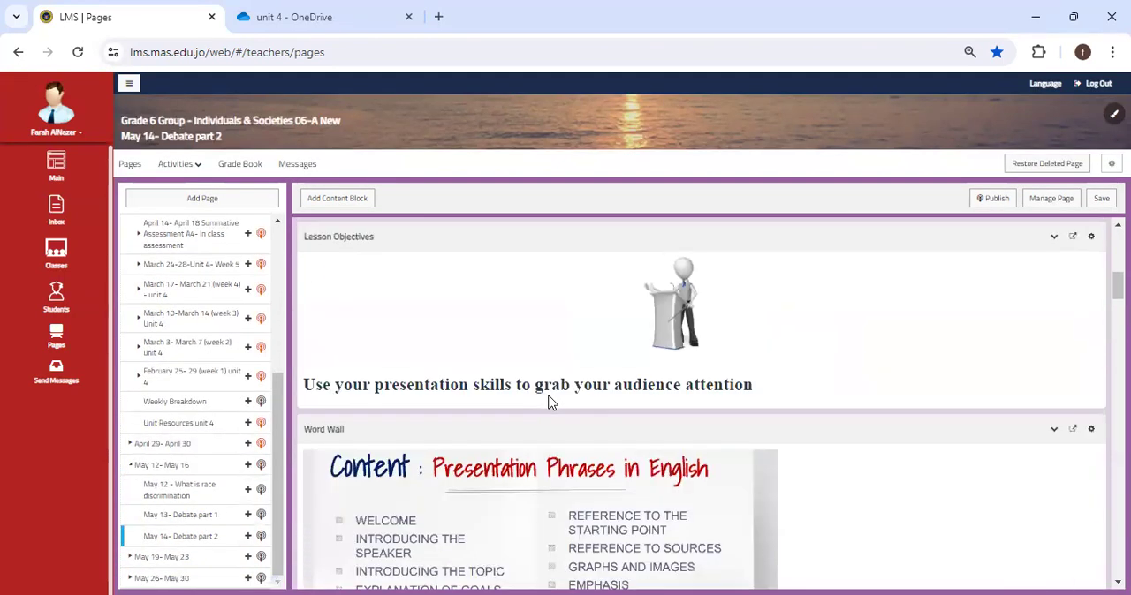
# Scroll the May 14 Debate part 2 page past its videos to the online-learning debate task
pyautogui.scroll(-3)
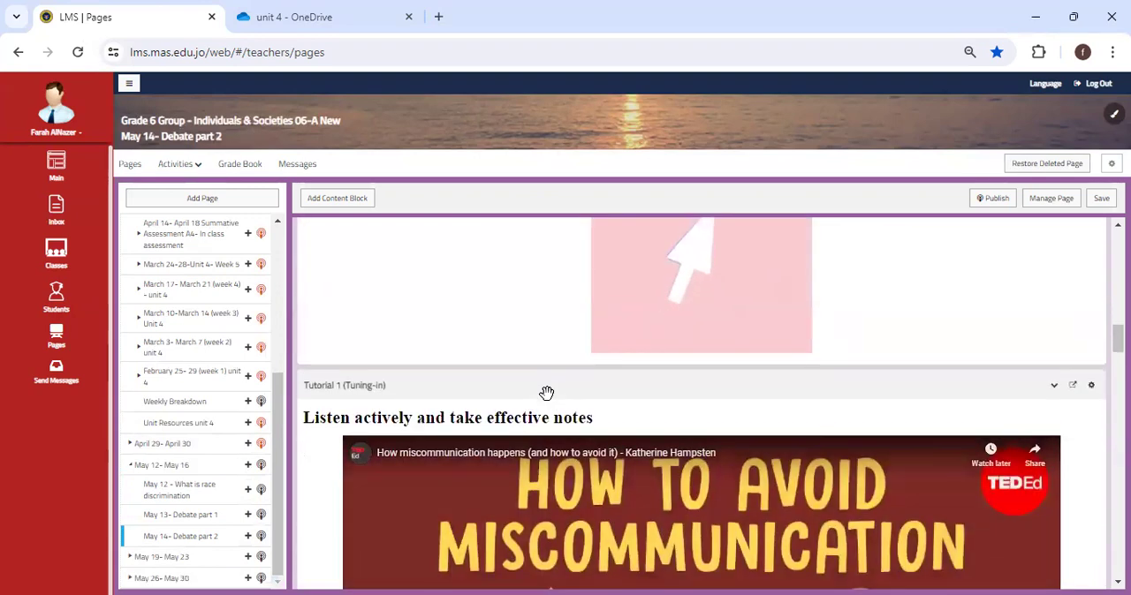
pyautogui.scroll(-3)
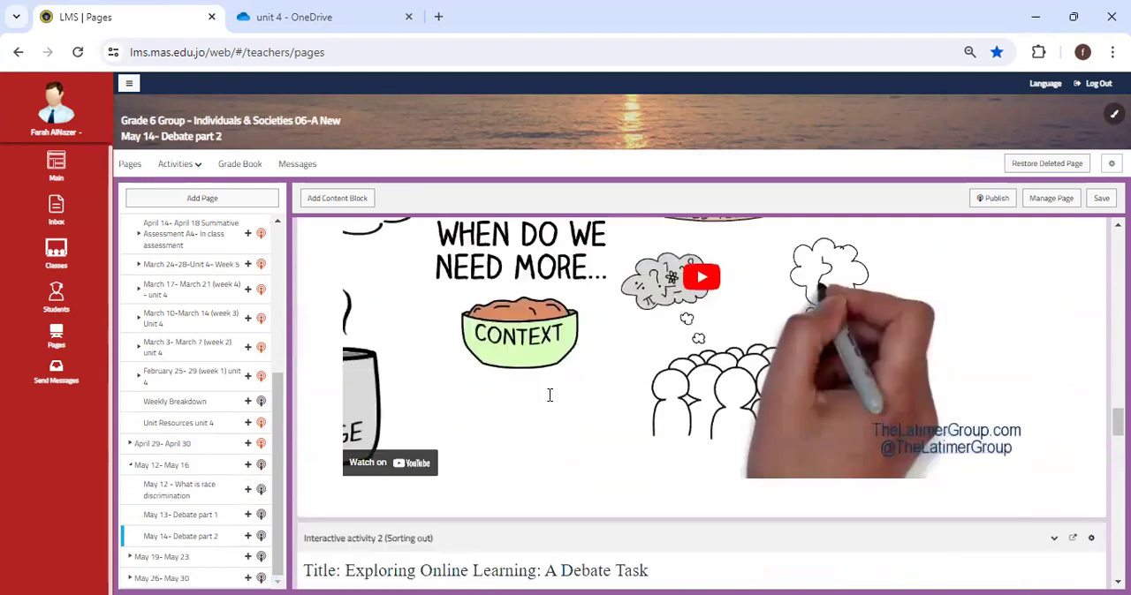
pyautogui.scroll(-3)
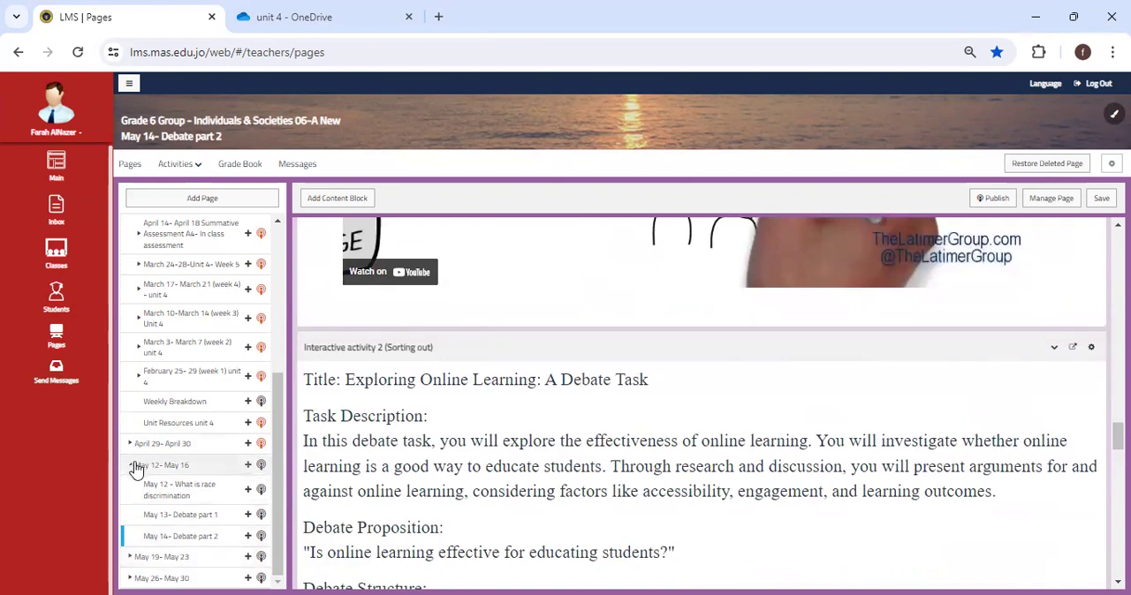
pyautogui.scroll(3)
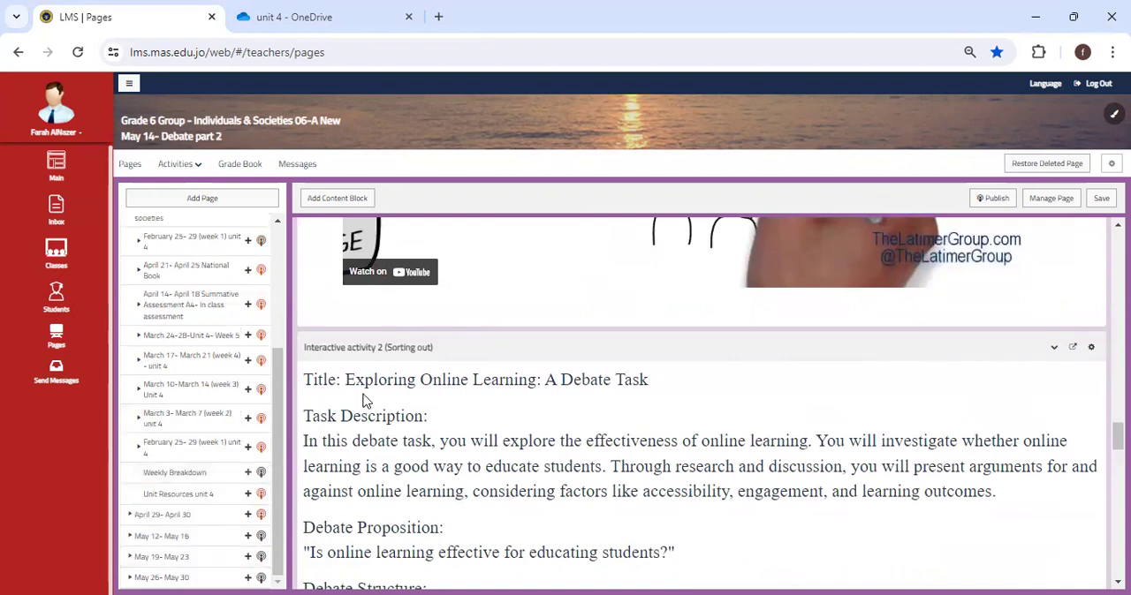
pyautogui.scroll(-3)
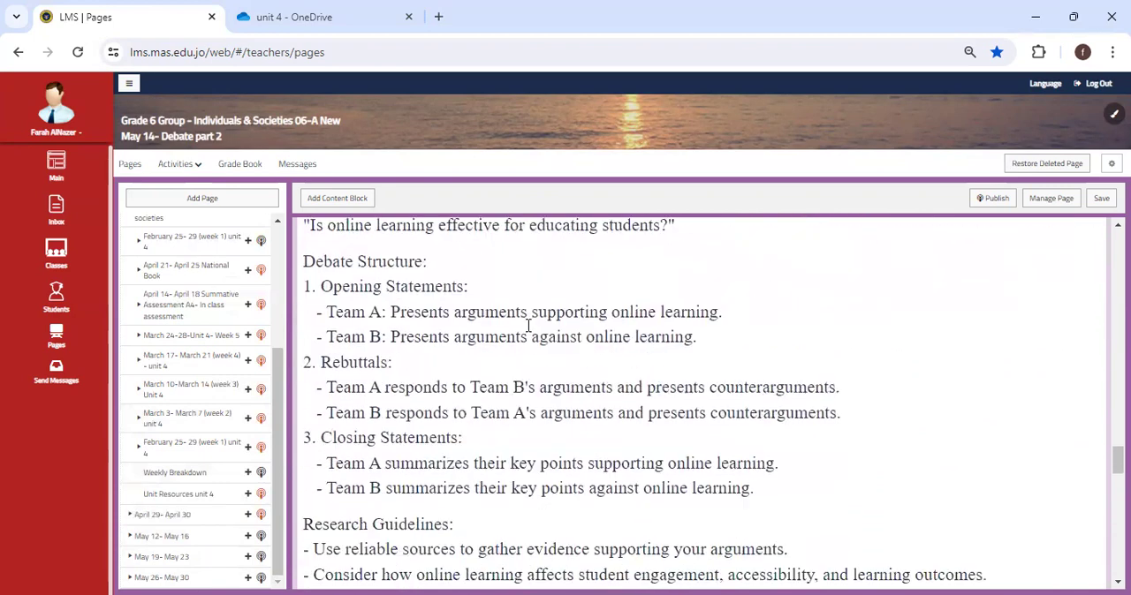
pyautogui.scroll(3)
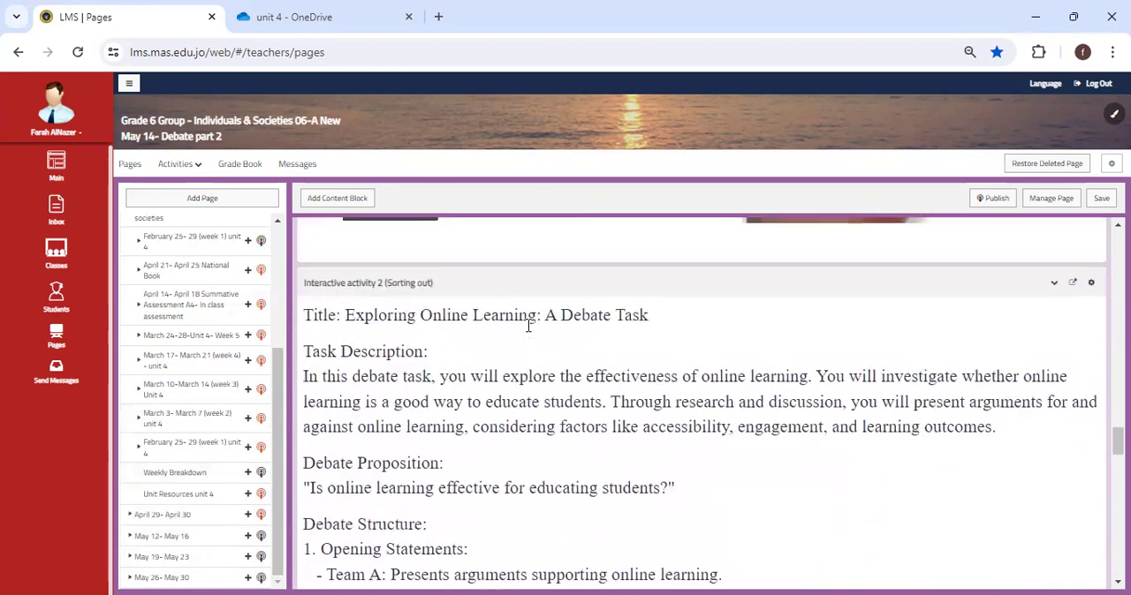
pyautogui.scroll(3)
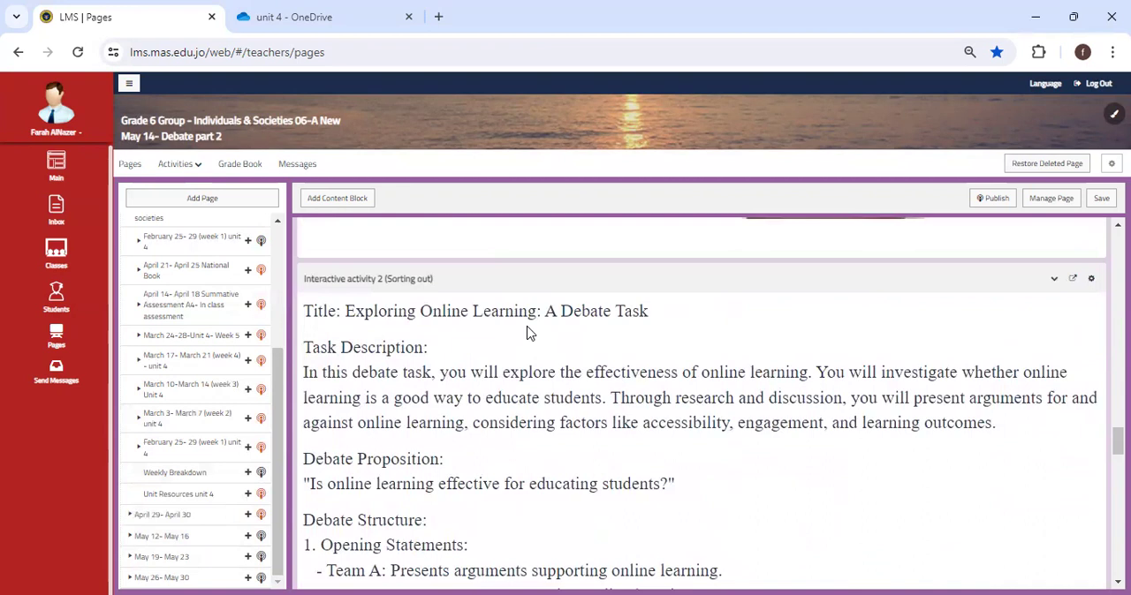
pyautogui.scroll(-3)
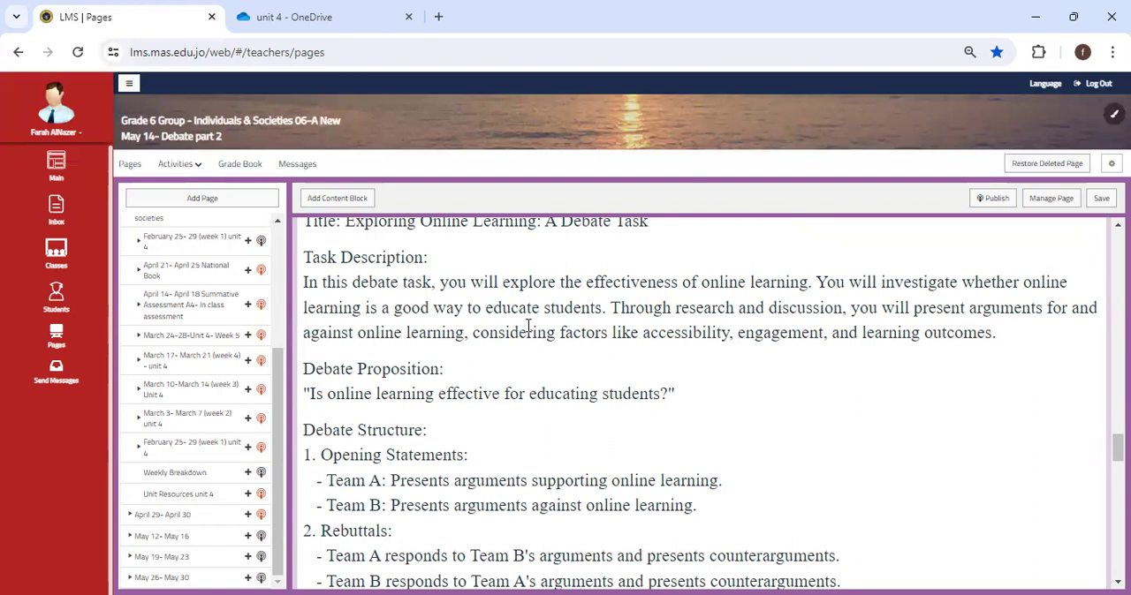
pyautogui.moveTo(432, 76)
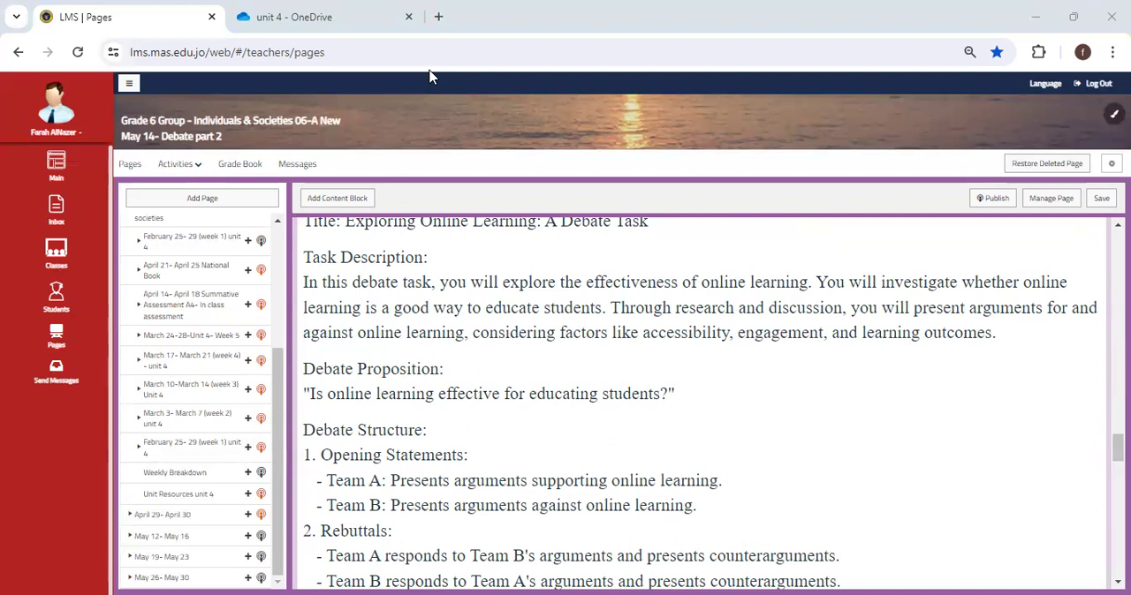
pyautogui.moveTo(547, 377)
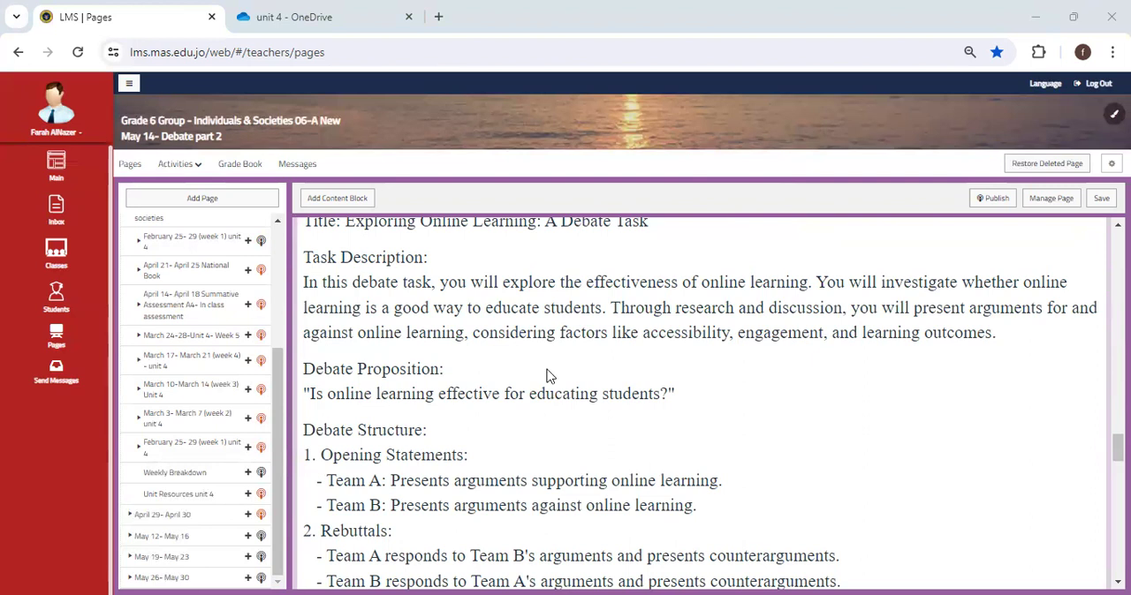
# Load the May 12–May 16 week page listing its three lesson pages
pyautogui.click(162, 535)
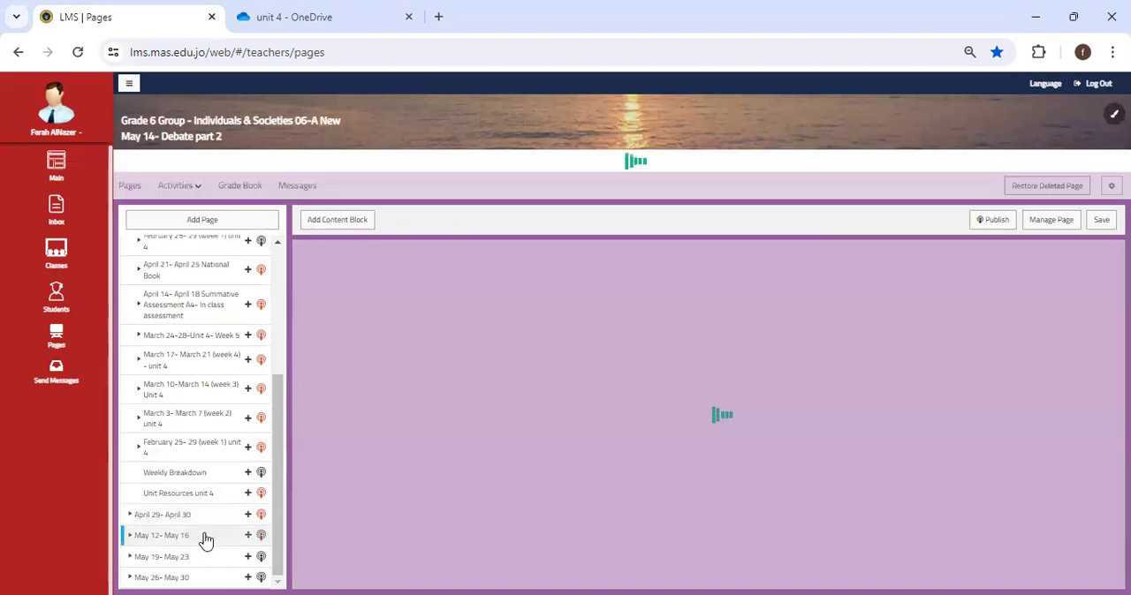
pyautogui.click(162, 535)
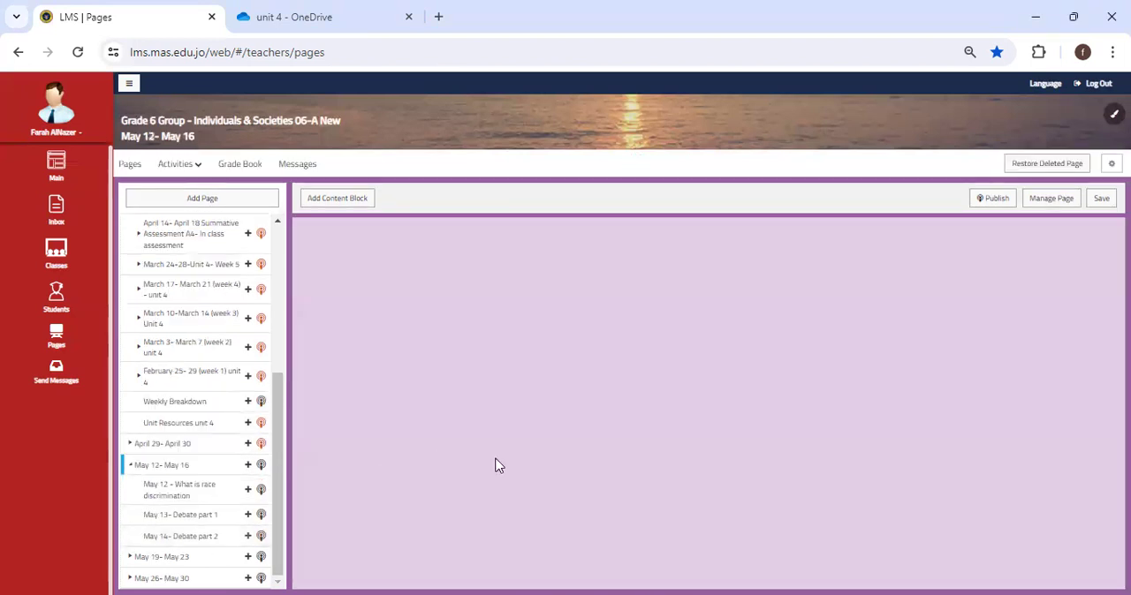
pyautogui.moveTo(608, 124)
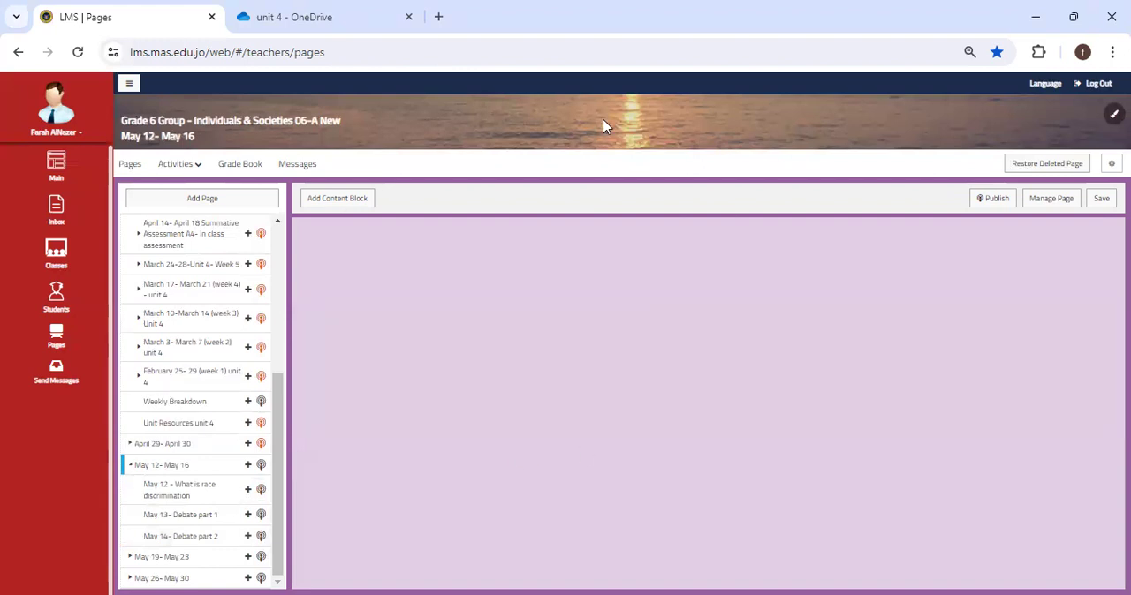